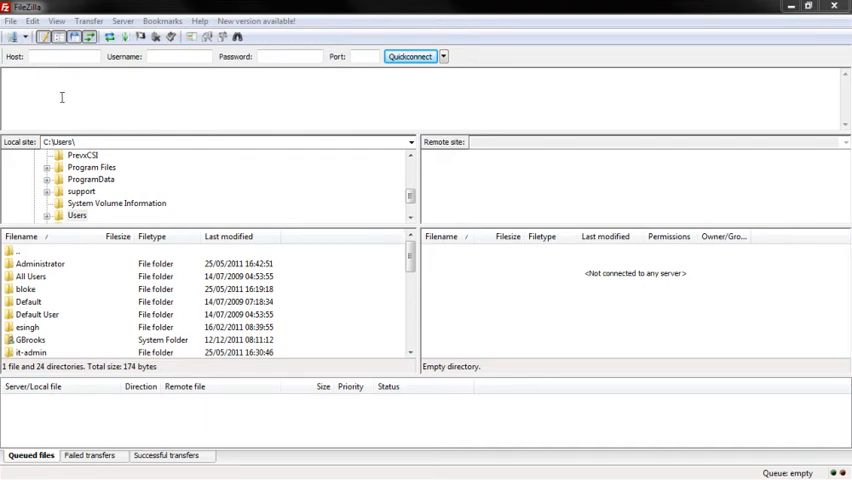
# - Open FileZilla's File menu to reach the saved-sites commands
pyautogui.click(11, 20)
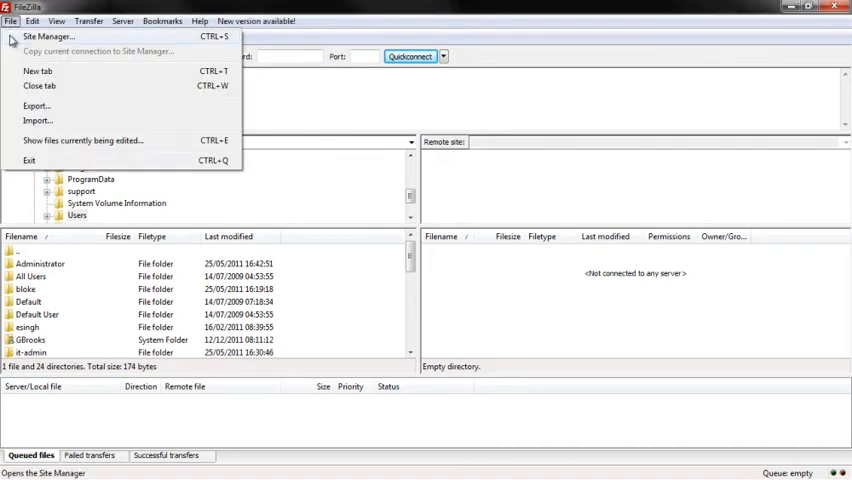
# - Open the Site Manager and name a new site entry '123-reg'
pyautogui.click(48, 37)
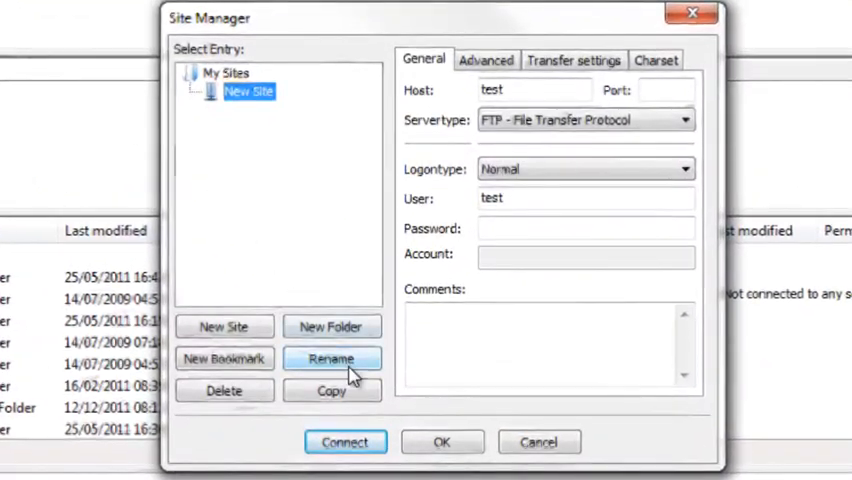
pyautogui.write('123-reg')
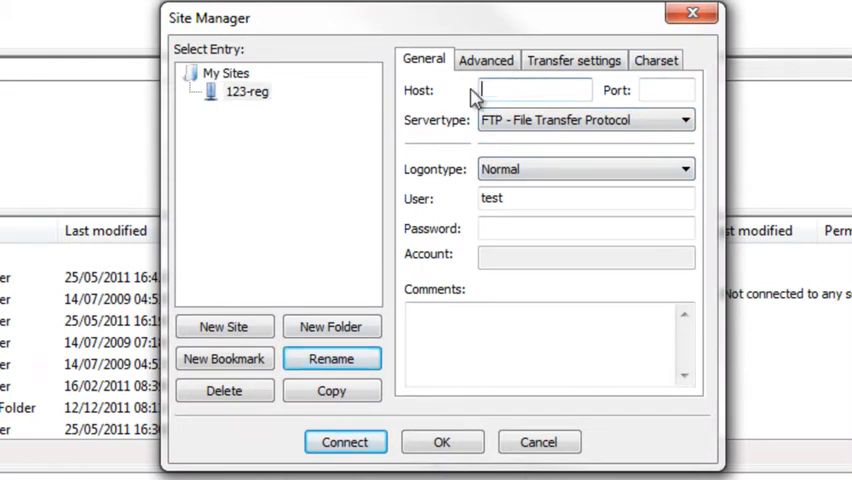
# - Set host 123-reg-support.me, port 21 and Normal logon type for the site
pyautogui.write('123-reg')
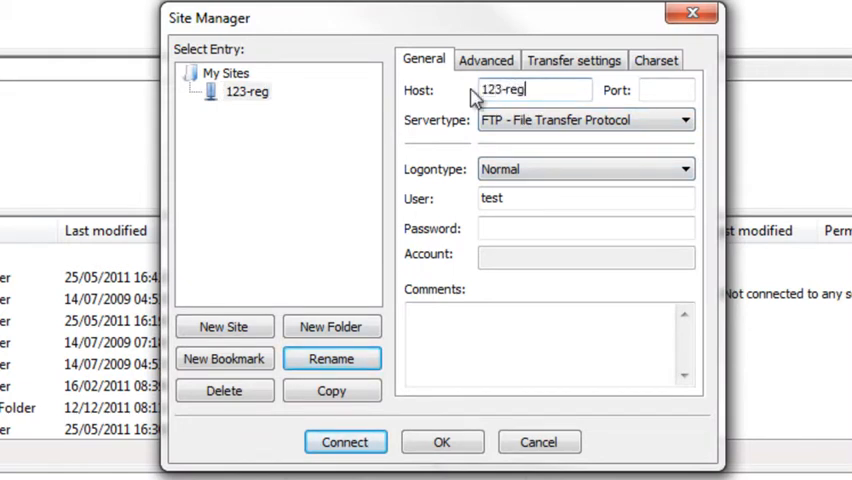
pyautogui.write('-support.me')
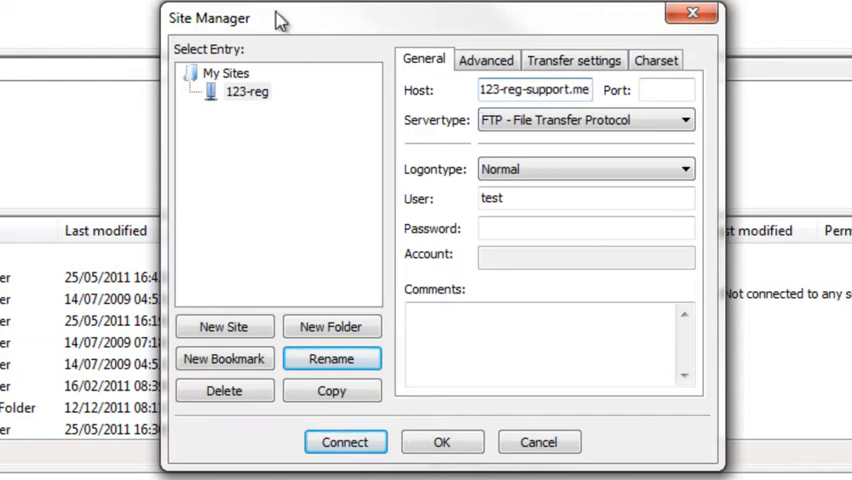
pyautogui.write('21')
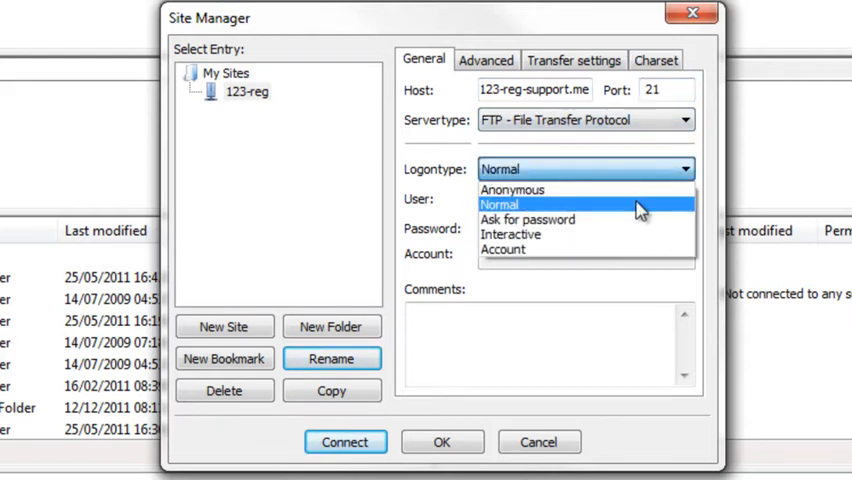
pyautogui.click(498, 204)
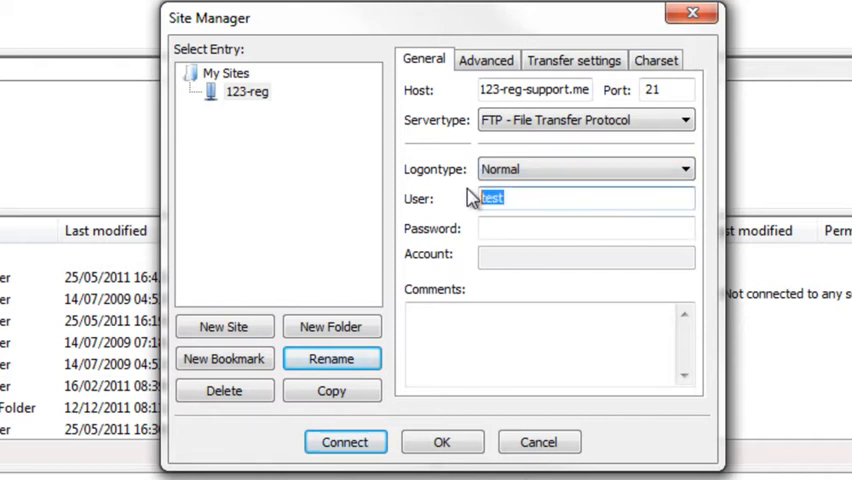
pyautogui.write('user@')
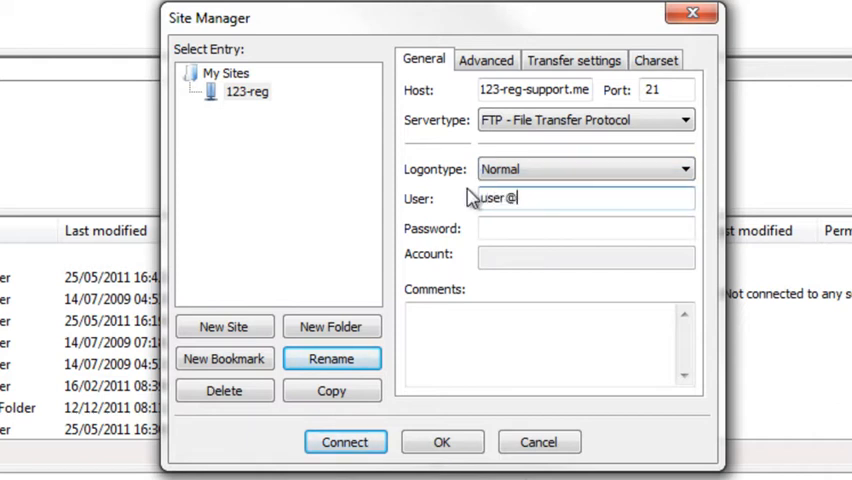
pyautogui.write('123-reg-')
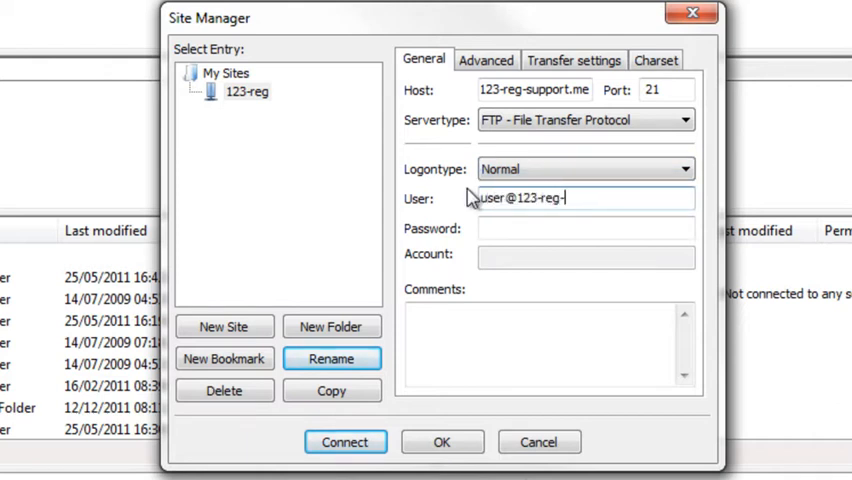
pyautogui.write('suppl')
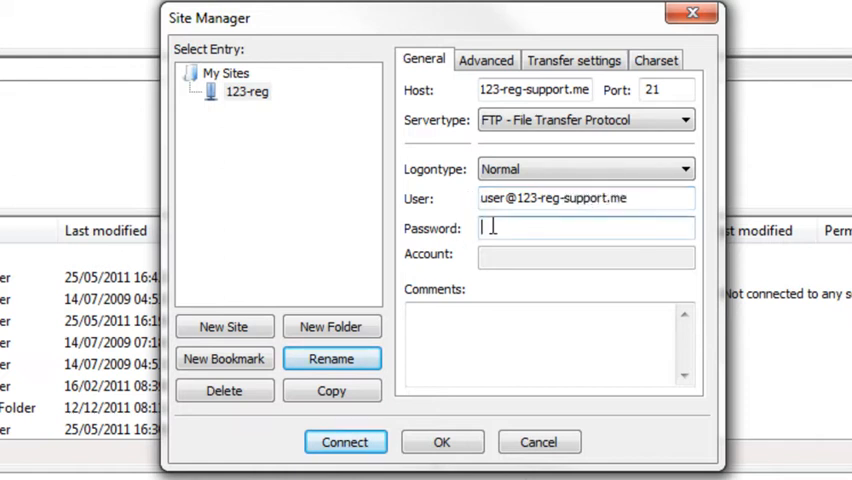
pyautogui.write('password')
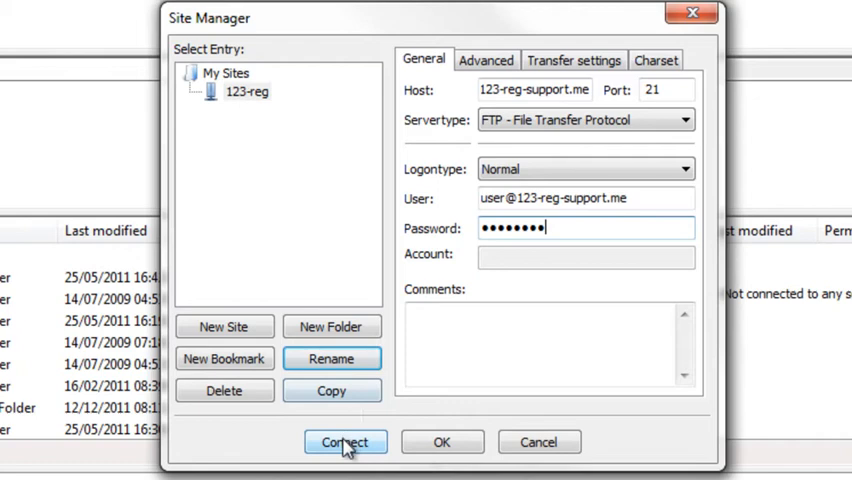
# - Connect to the 123-reg site and select a file in the local folder
pyautogui.click(345, 442)
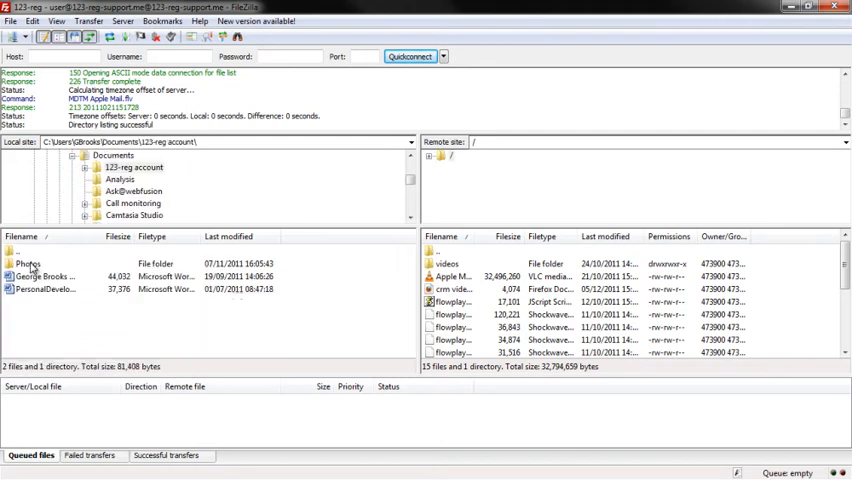
pyautogui.click(45, 289)
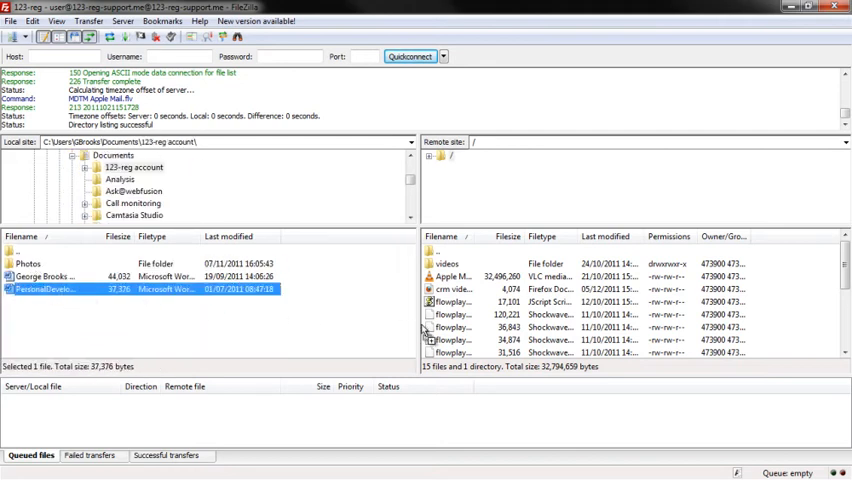